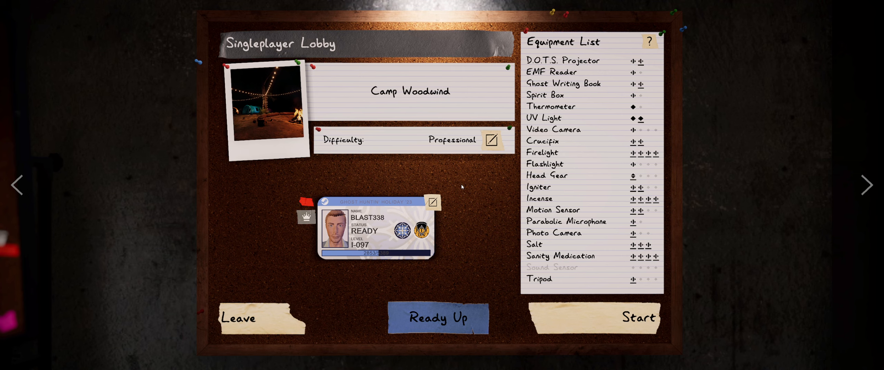
mouse_move(515, 282)
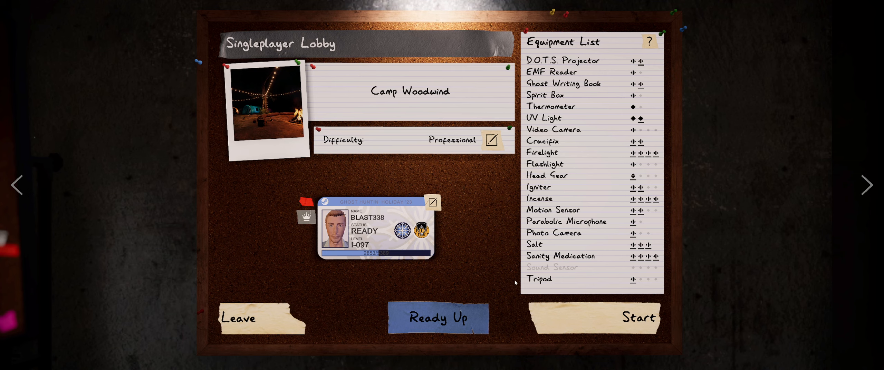
Launch the singleplayer Camp Woodwind game at Professional difficulty from the lobby
click(638, 317)
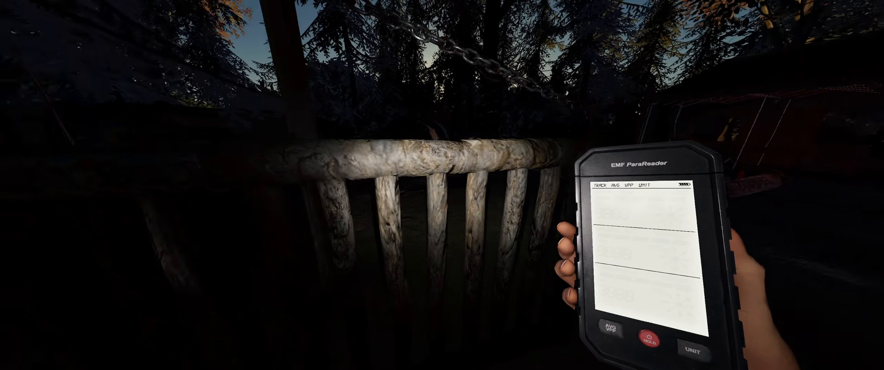